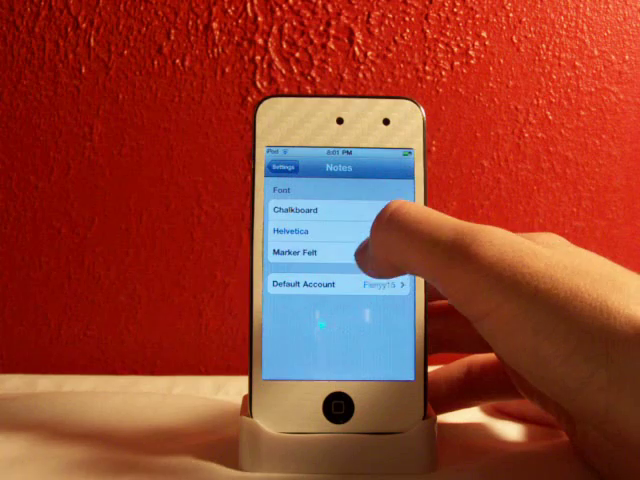
Choose Helvetica as the Notes font and leave the font settings.
{"action": "left_click", "coordinate": [300, 232]}
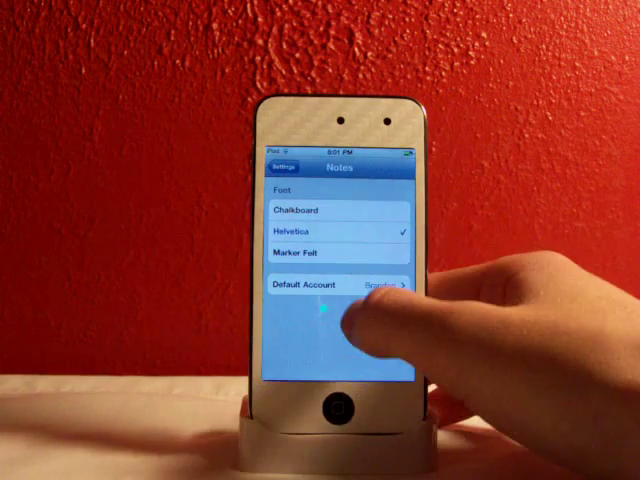
{"action": "left_click", "coordinate": [283, 166]}
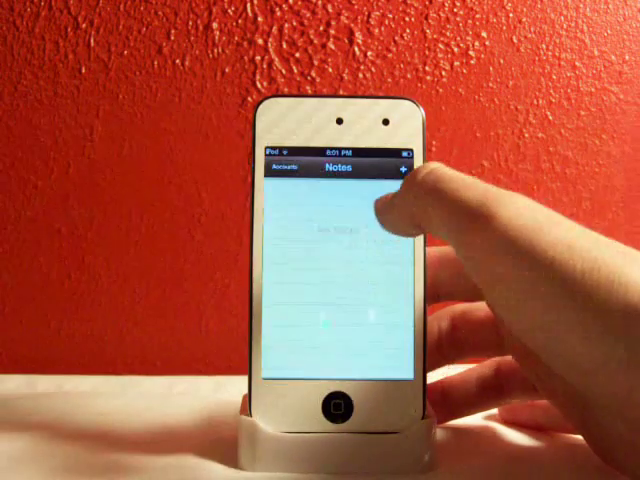
Start a new note in Notes.
{"action": "left_click", "coordinate": [399, 167]}
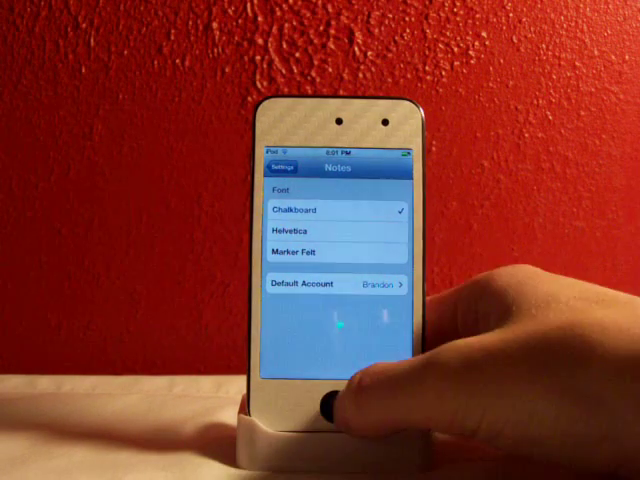
Browse Fruit Ninja in the App Store, return to Featured, then open Contacts.
{"action": "left_click", "coordinate": [326, 404]}
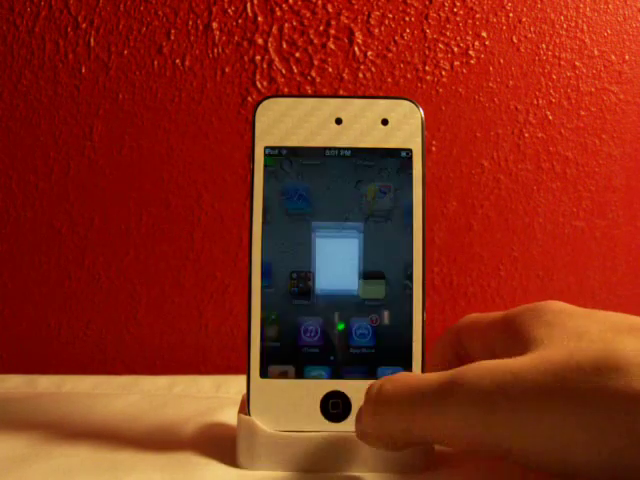
{"action": "left_click", "coordinate": [332, 404]}
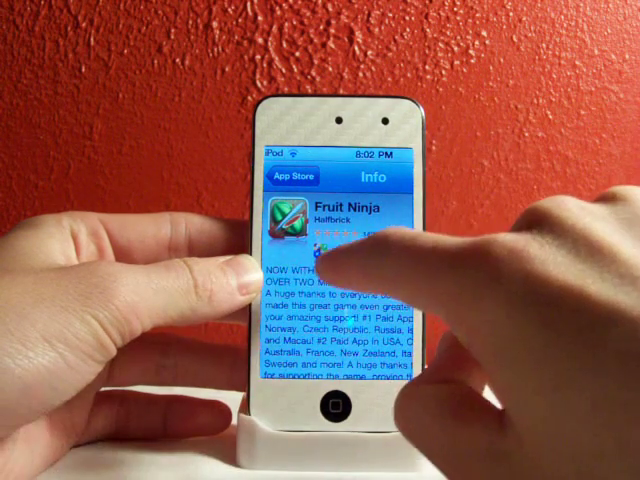
{"action": "left_click", "coordinate": [292, 178]}
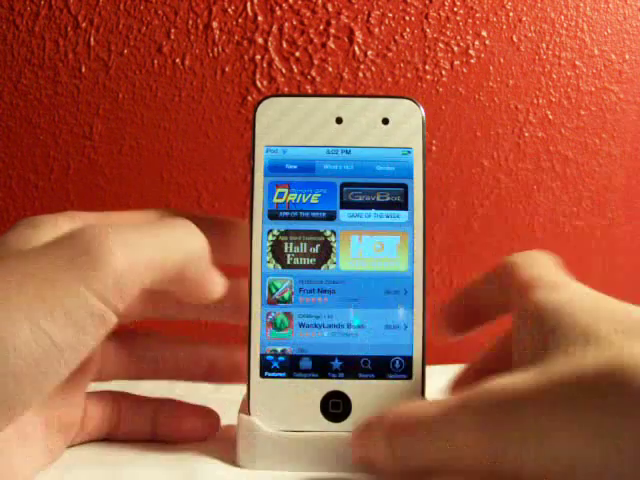
{"action": "left_click", "coordinate": [332, 417]}
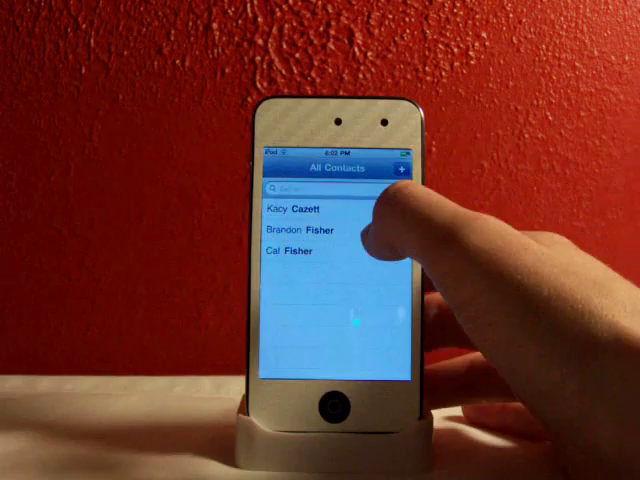
Open a contact's info card from All Contacts and begin editing it.
{"action": "left_click", "coordinate": [308, 227]}
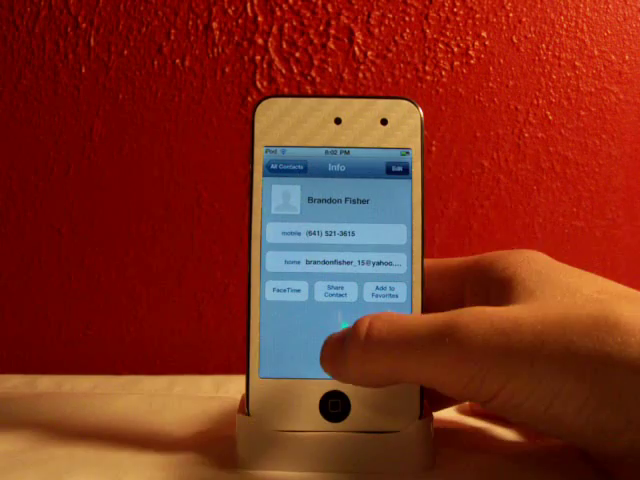
{"action": "left_click", "coordinate": [393, 168]}
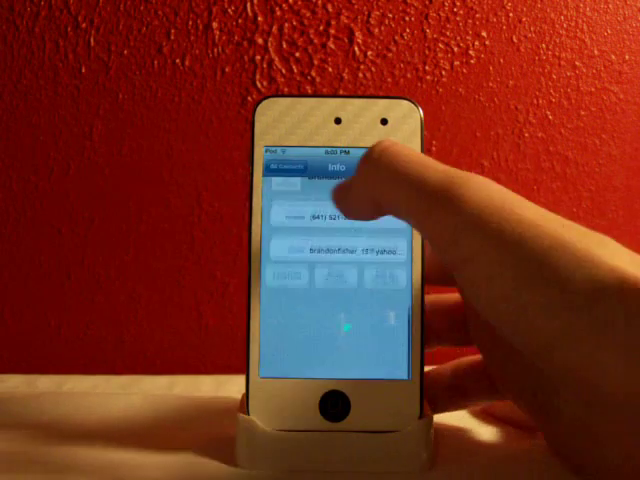
{"action": "left_click", "coordinate": [289, 161]}
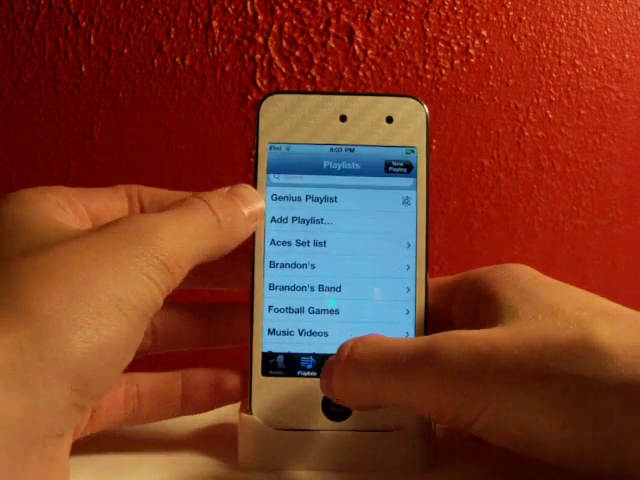
Scroll down through the iPod app's playlists.
{"action": "scroll", "scroll_direction": "down", "scroll_amount": 3}
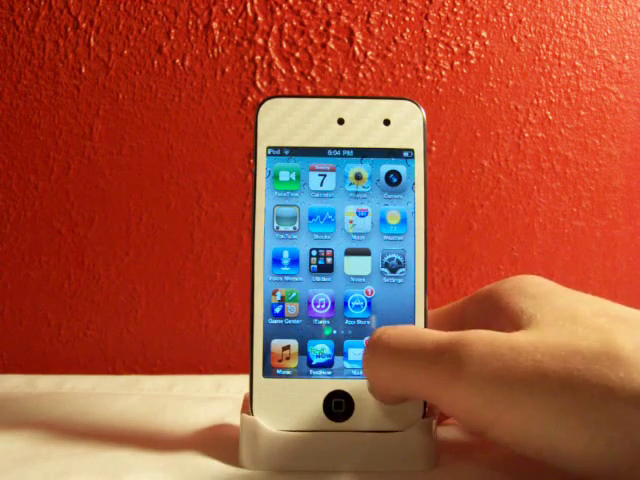
Launch Safari from the dock.
{"action": "left_click", "coordinate": [340, 348]}
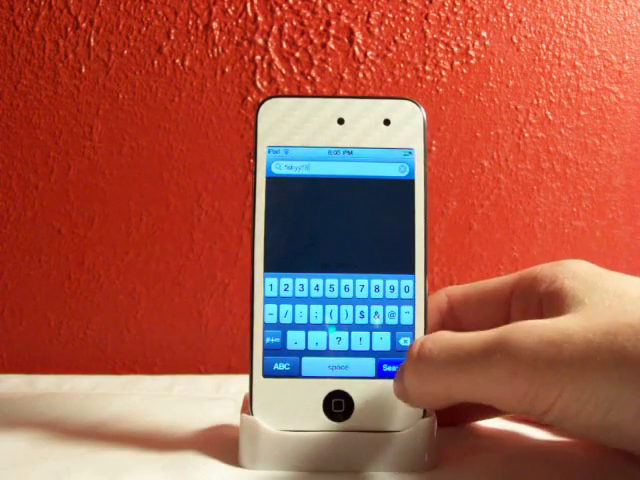
Search YouTube, open the first result's details, and choose Rate or Comment.
{"action": "left_click", "coordinate": [393, 368]}
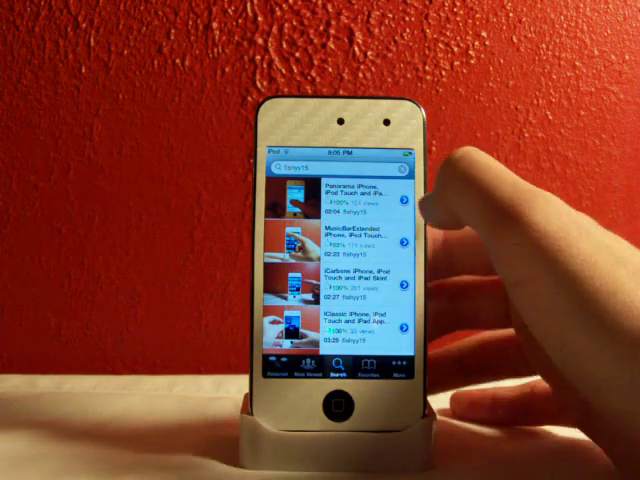
{"action": "left_click", "coordinate": [330, 200]}
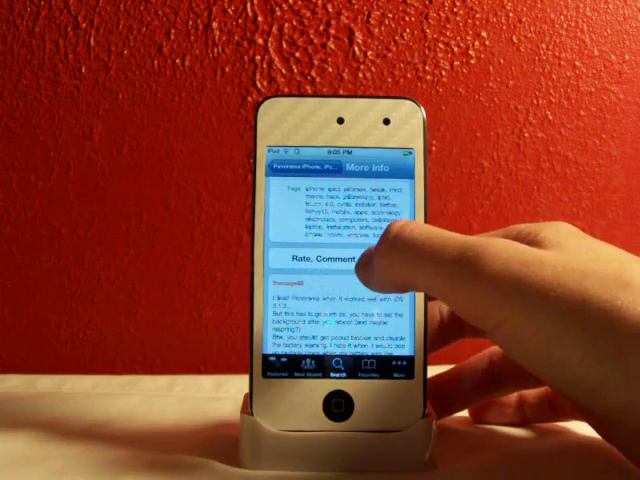
{"action": "left_click", "coordinate": [320, 265]}
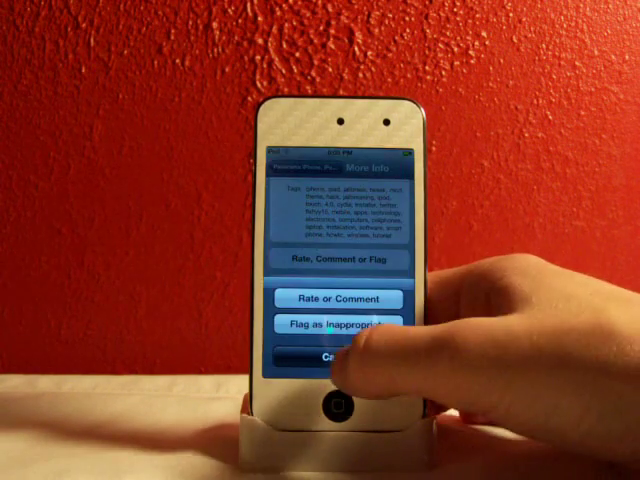
{"action": "left_click", "coordinate": [339, 298]}
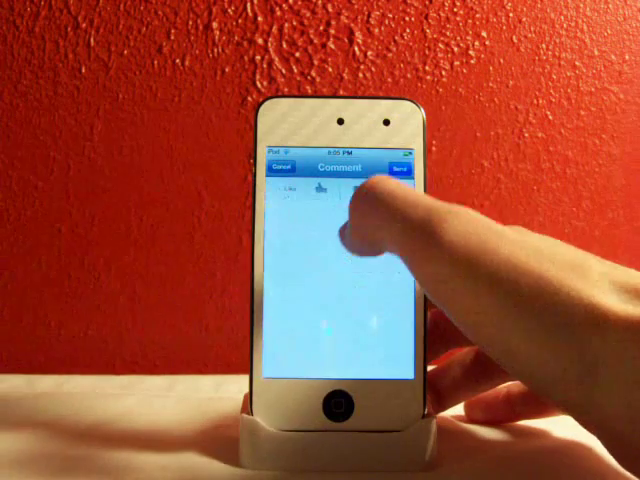